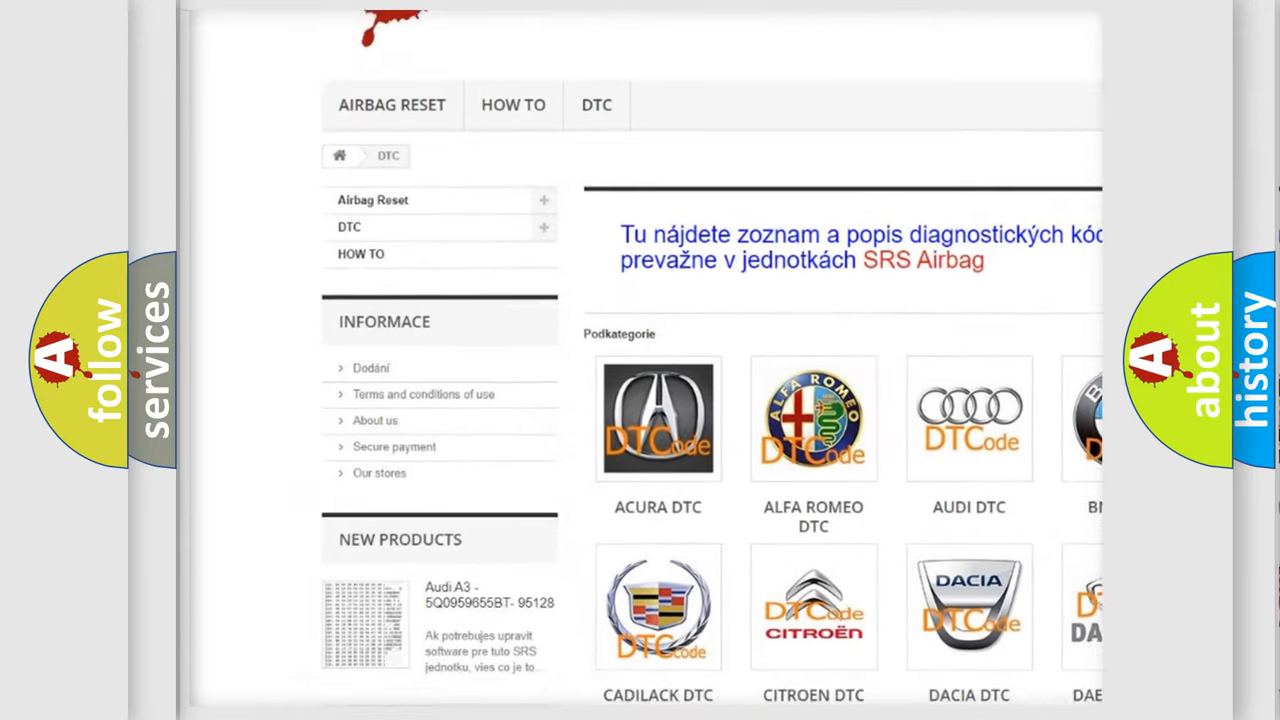
scroll("down", 3)
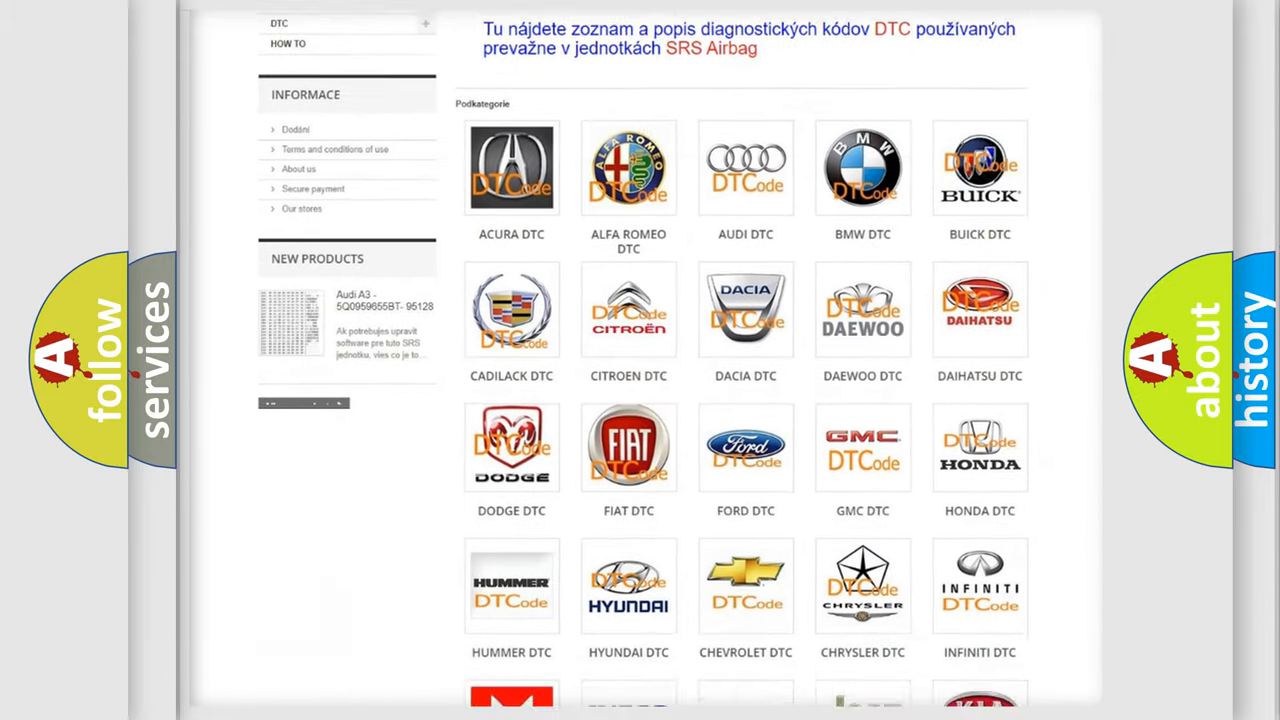
scroll("down", 3)
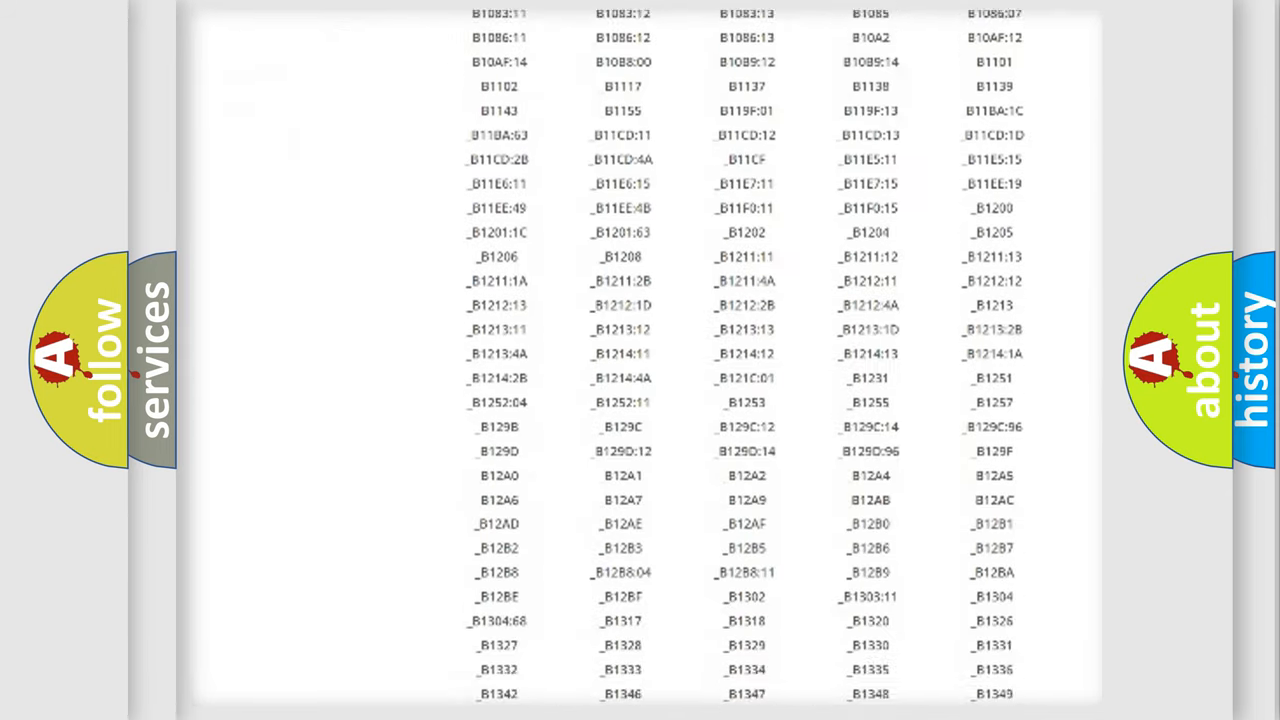
scroll("down", 3)
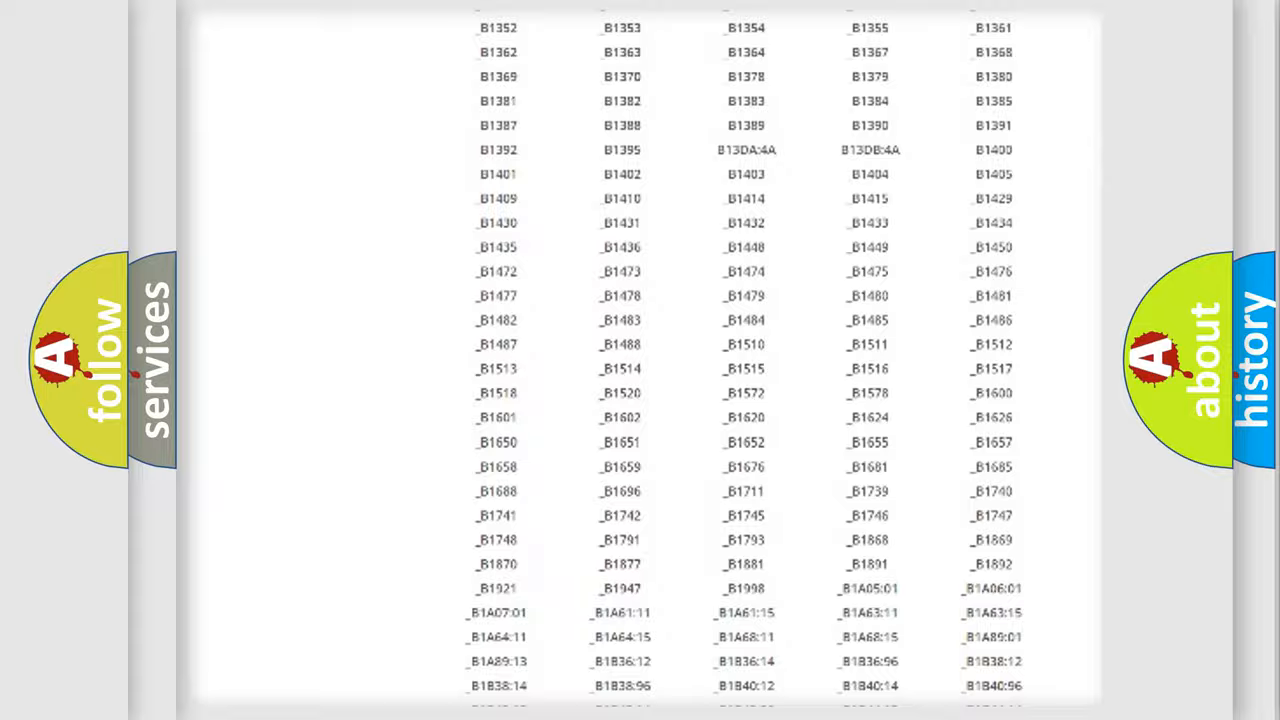